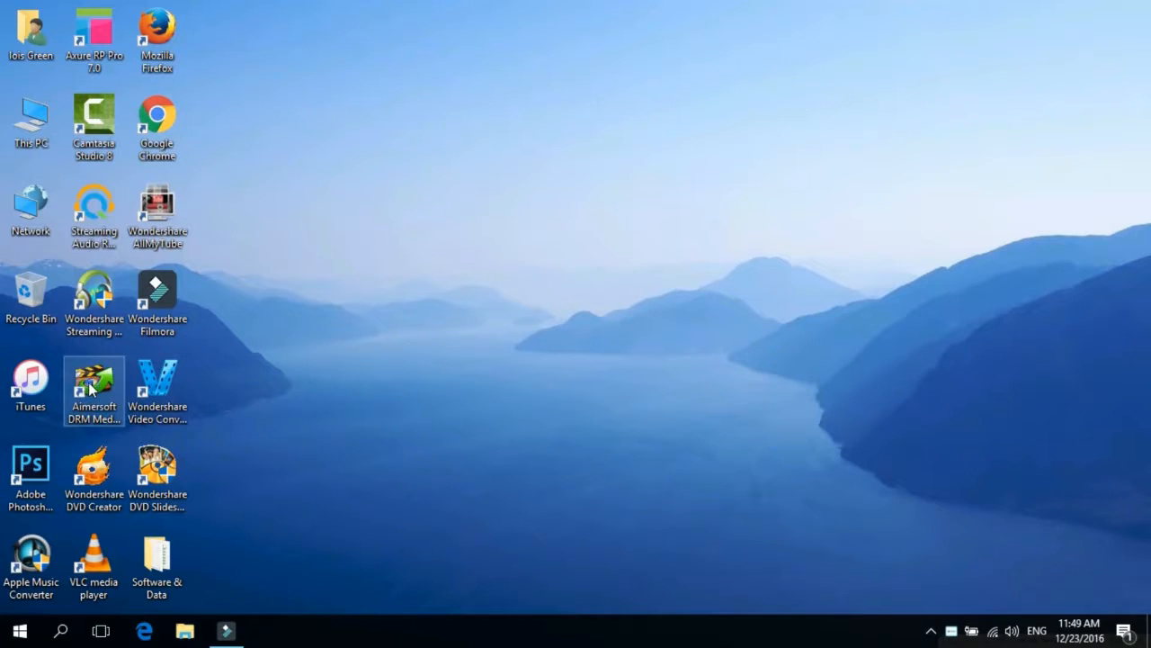
Launch Aimersoft DRM Media Converter from its desktop shortcut.
double_click(93, 382)
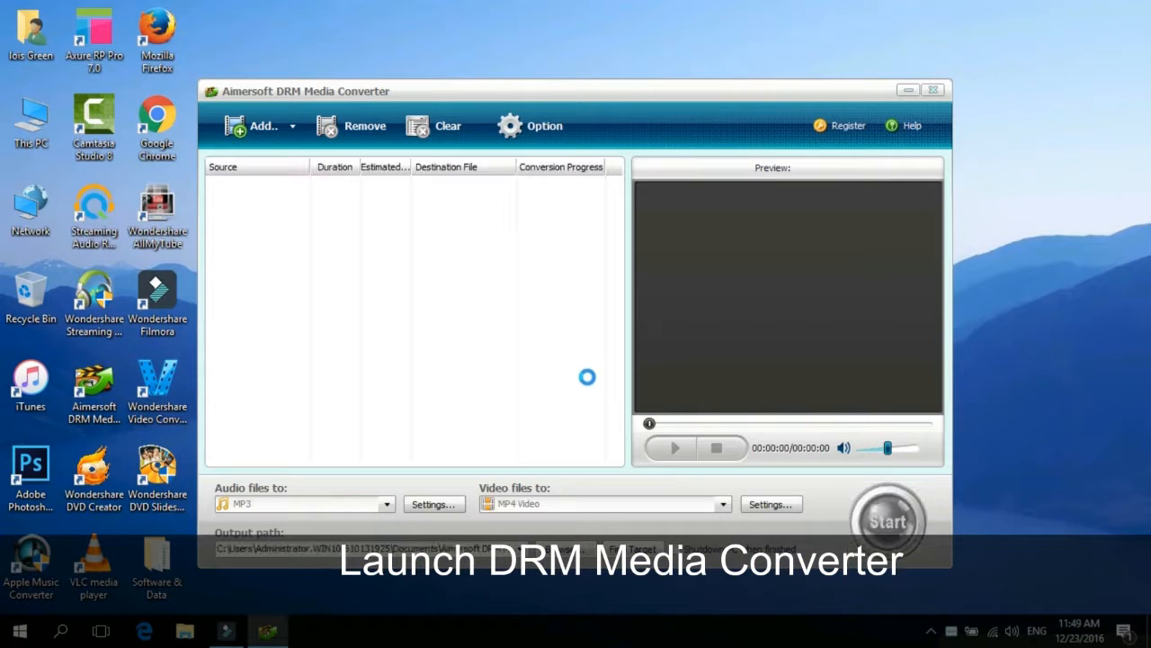
Browse into iTunes Media > Downloads to add 101 Trailer (HD).m4v.
click(256, 125)
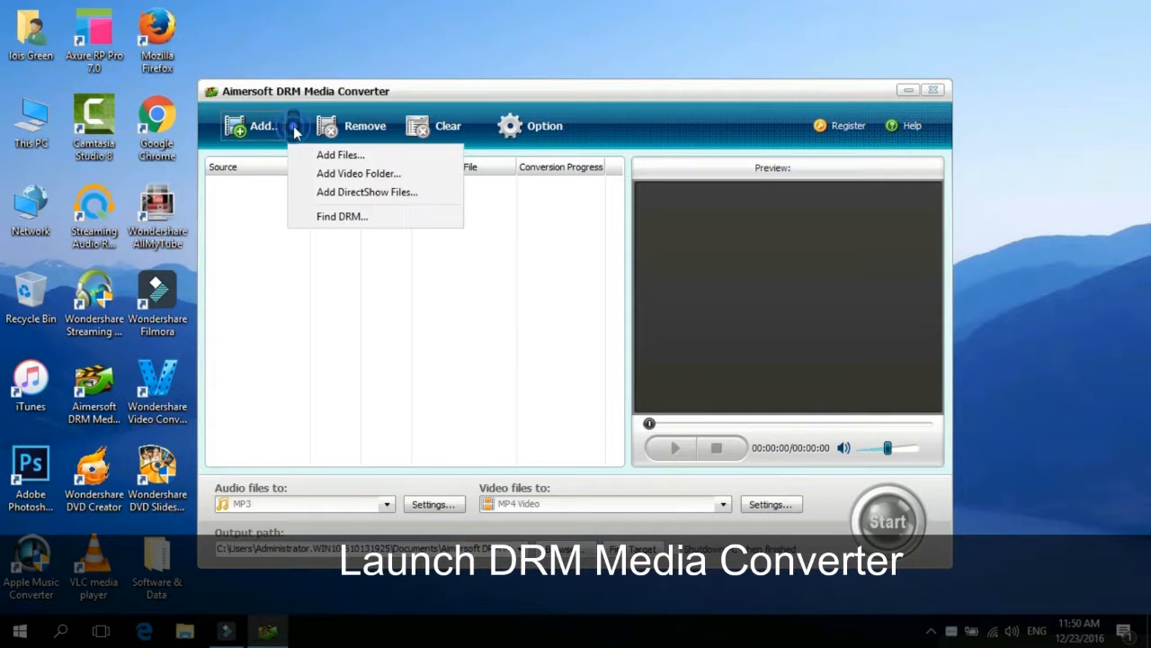
click(340, 154)
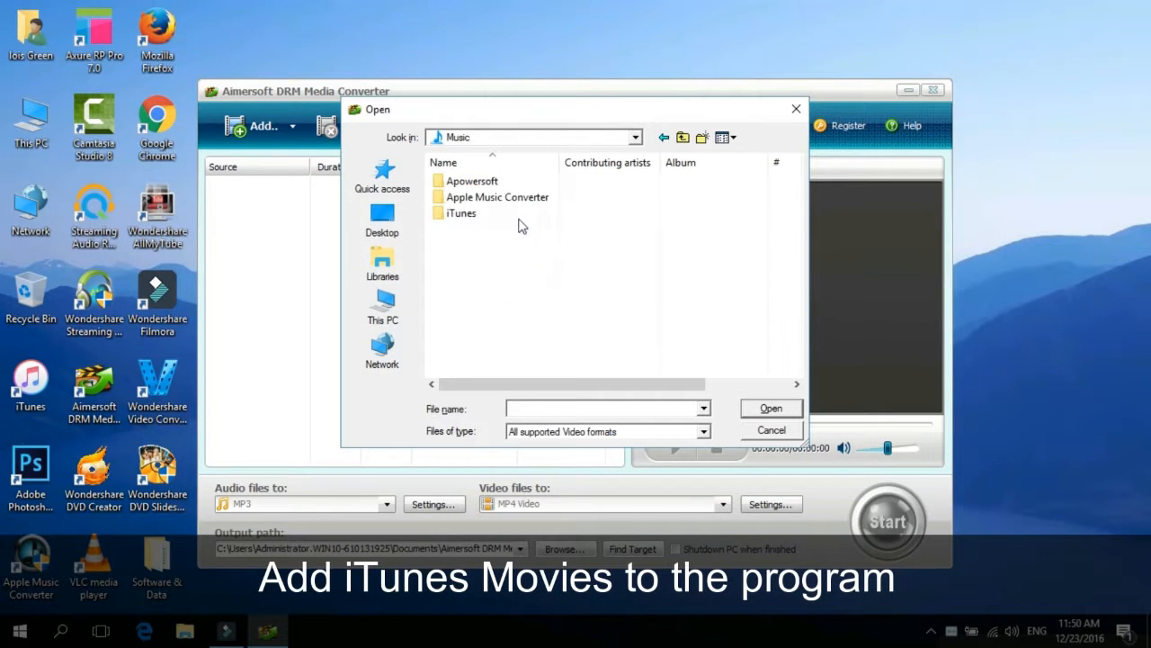
double_click(461, 212)
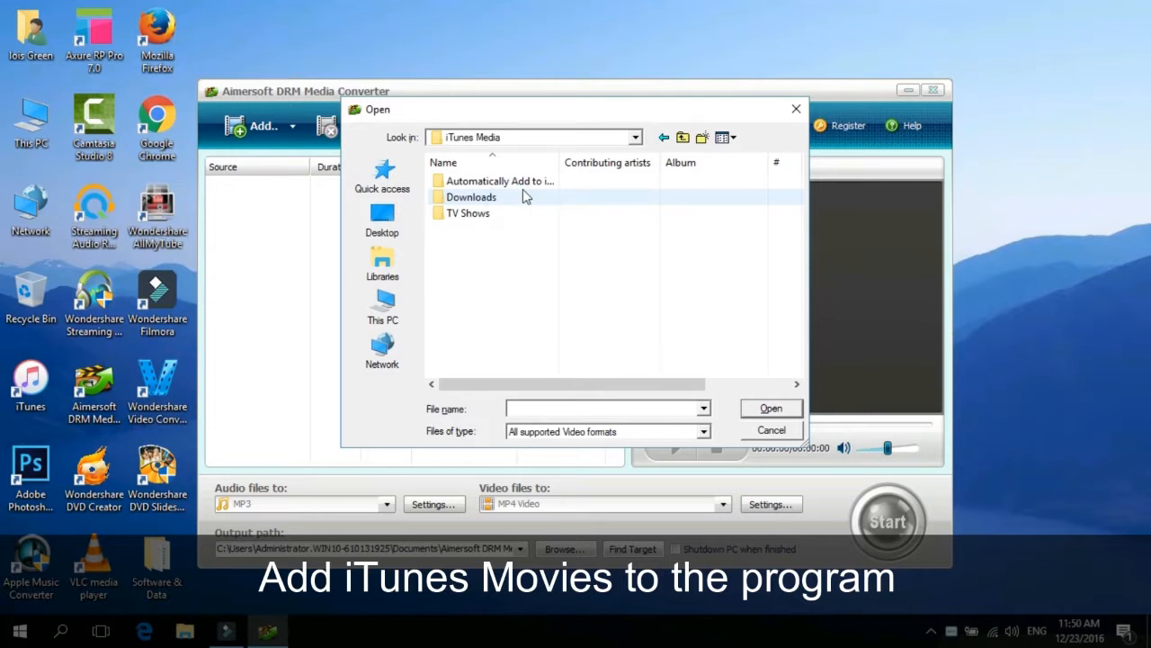
double_click(470, 197)
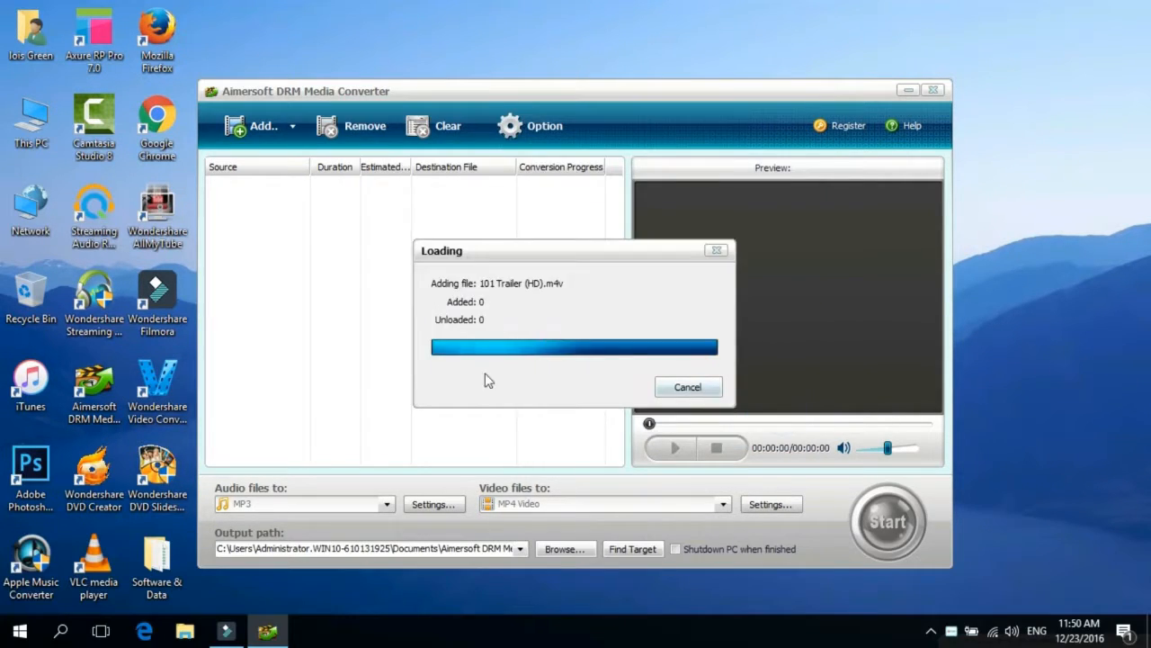
Add both Vikings Season 4 trailer files from the Season 4 folder.
click(293, 125)
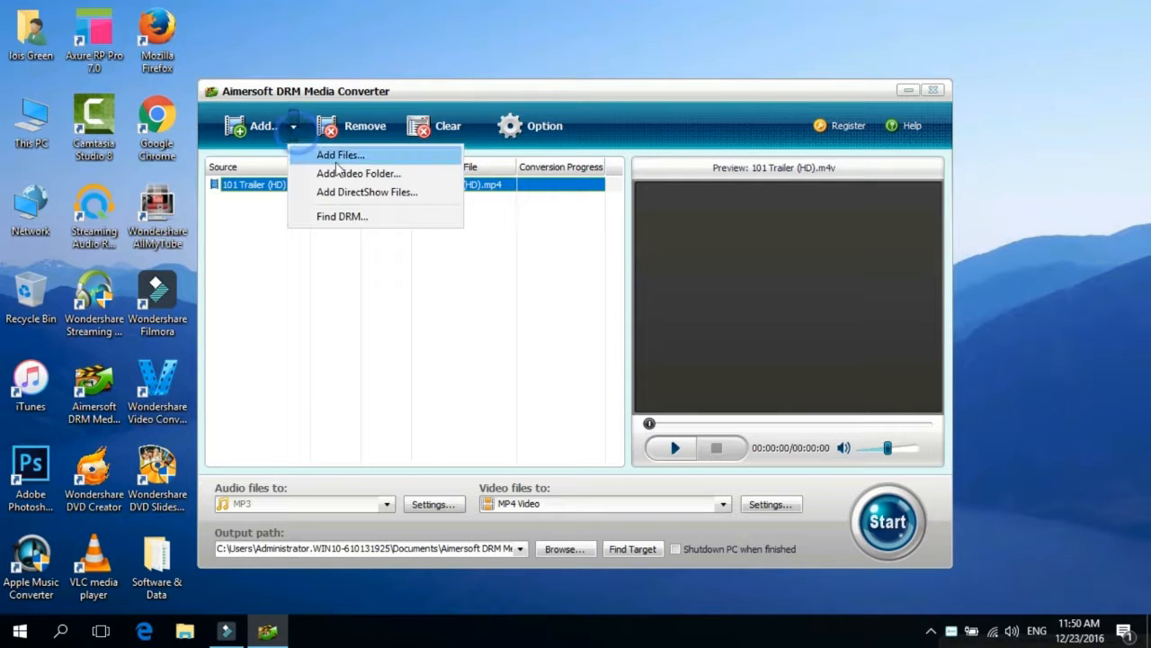
click(340, 155)
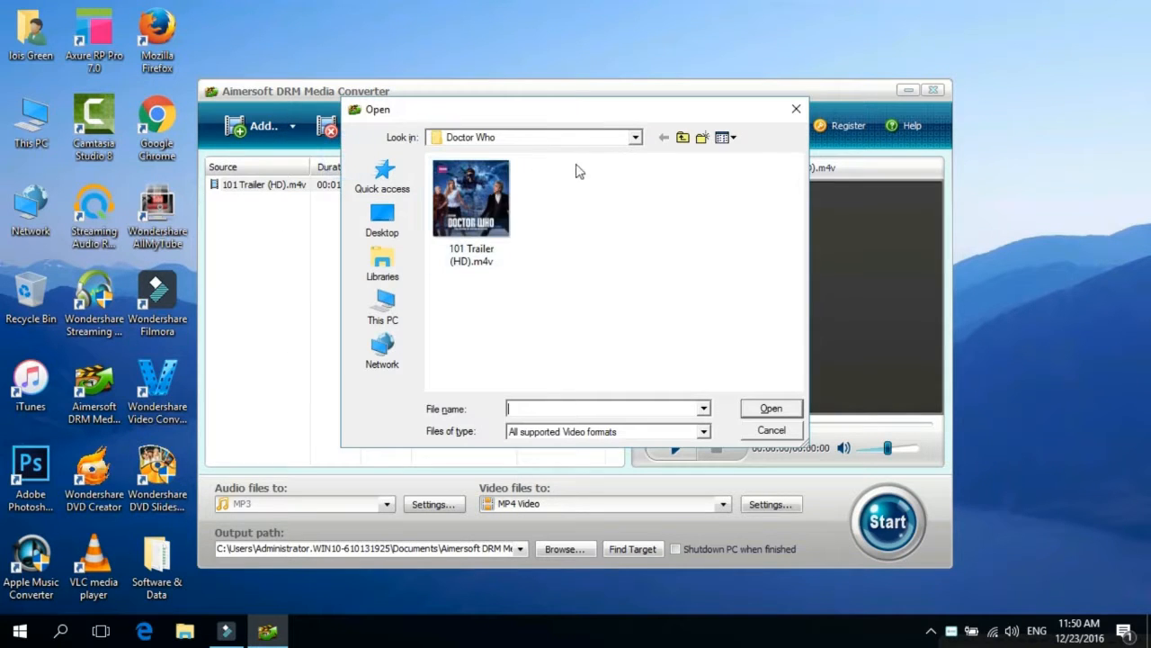
click(635, 137)
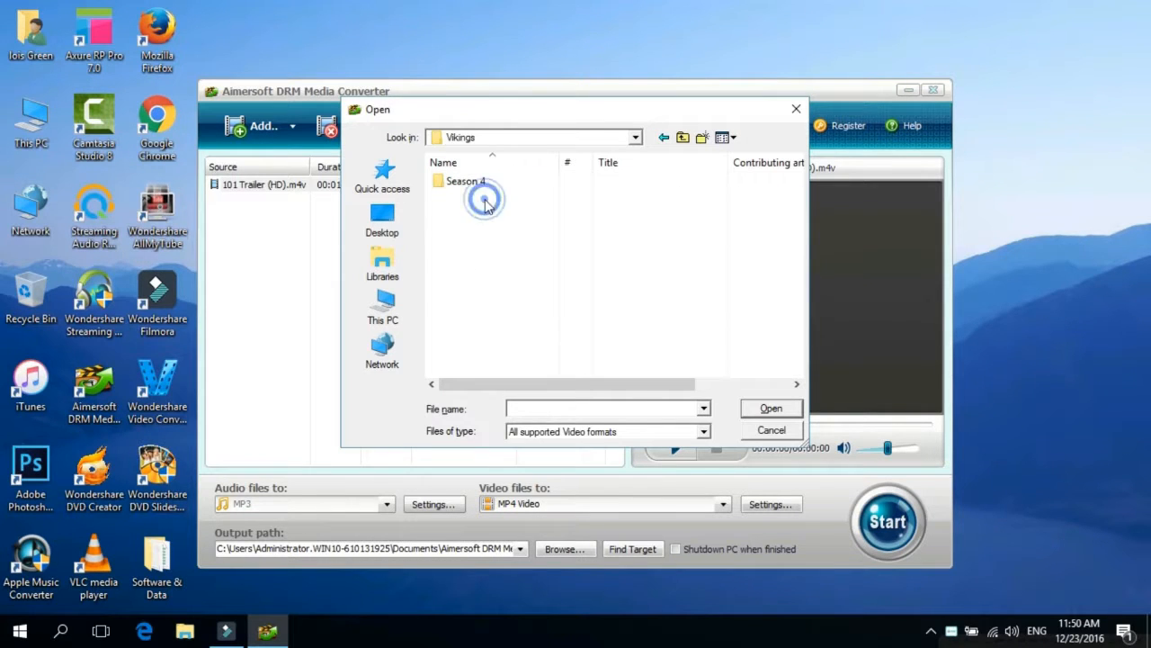
double_click(466, 181)
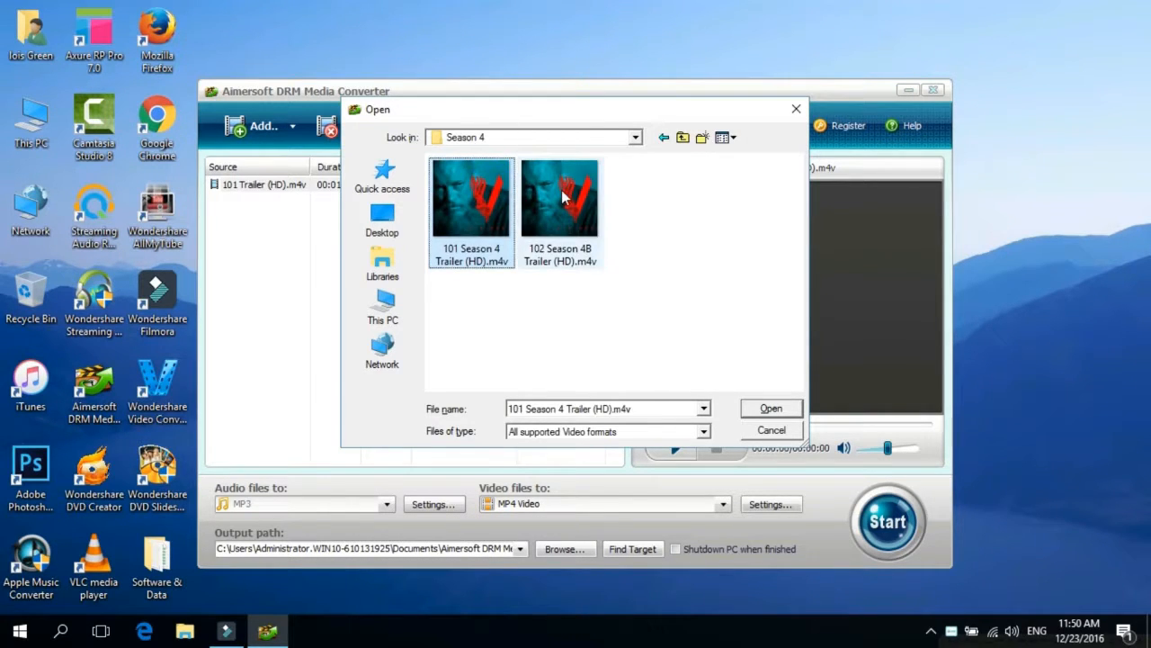
click(770, 408)
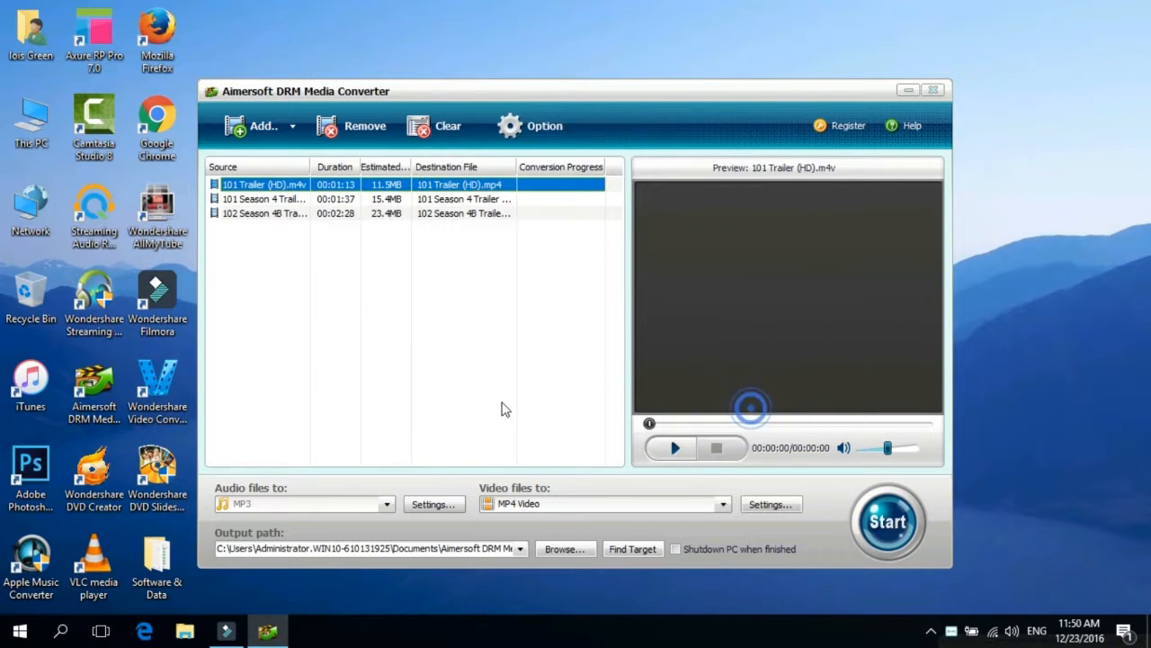
click(722, 504)
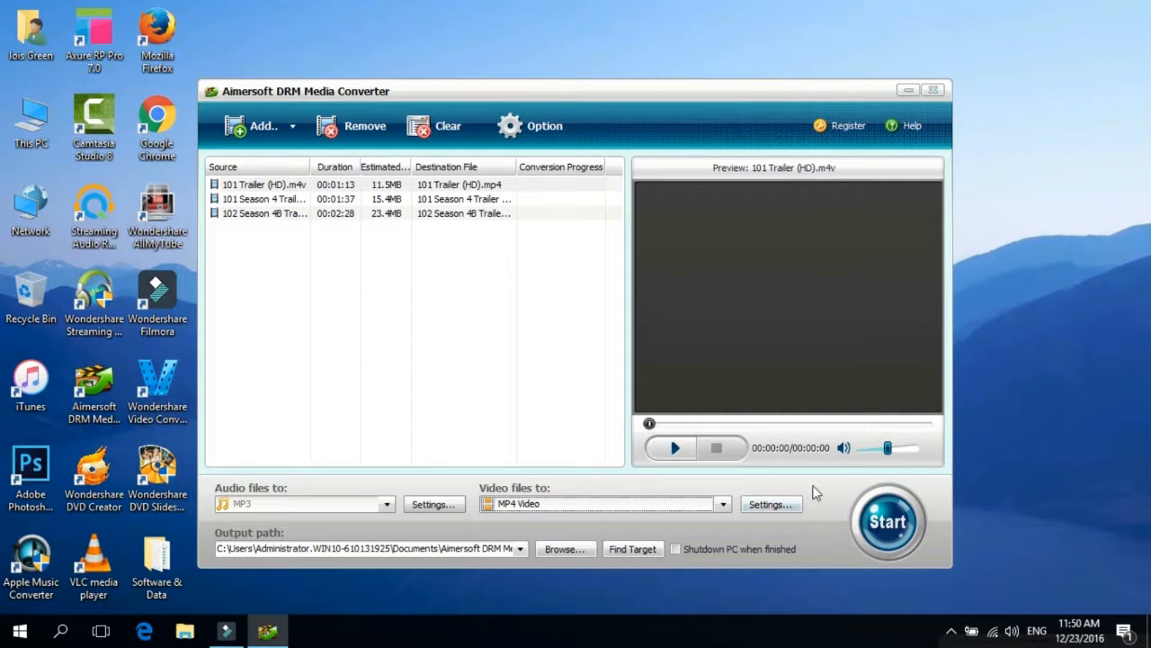
Choose an MP4 output resolution, start converting, and dismiss the iTunes playback notice.
click(770, 503)
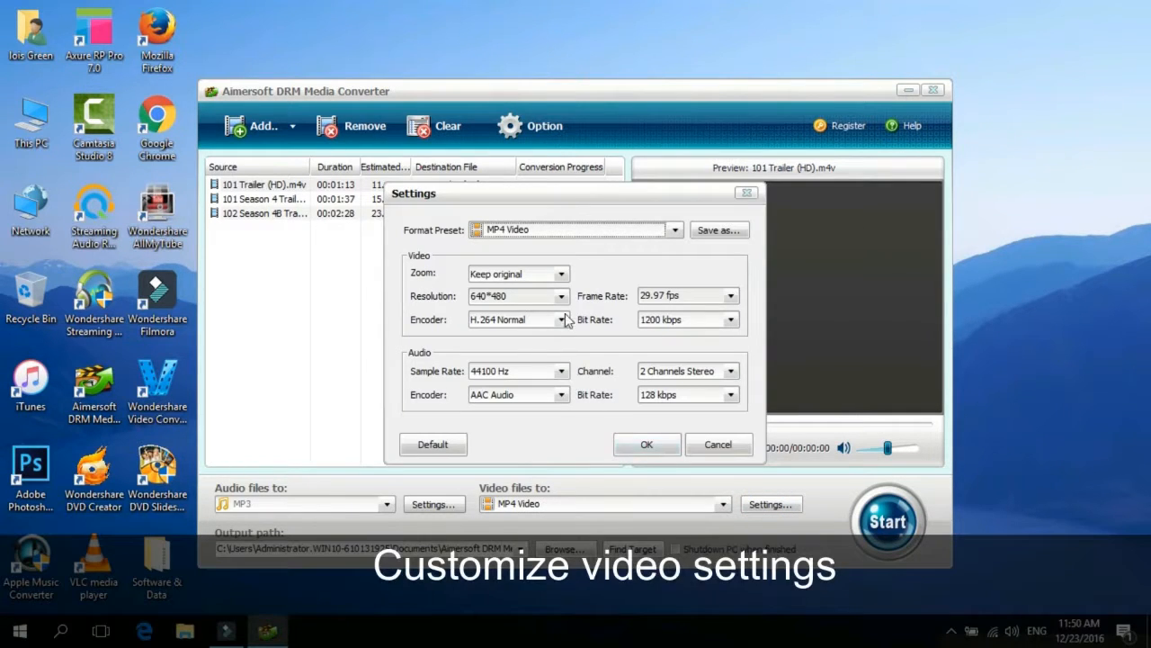
click(563, 296)
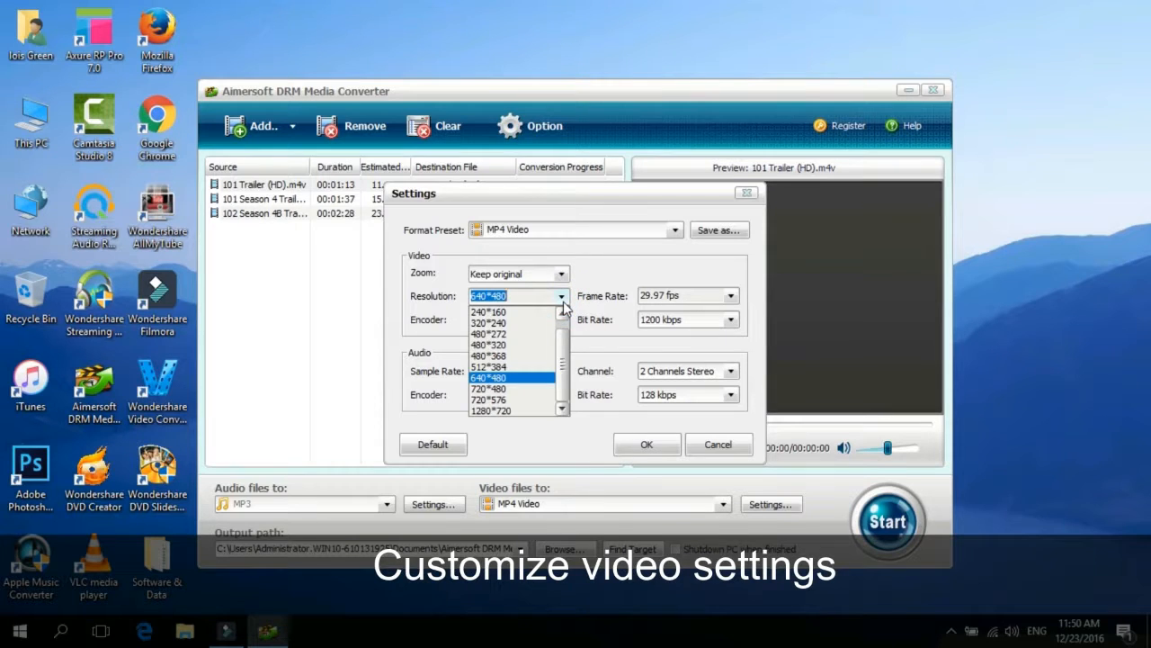
click(735, 394)
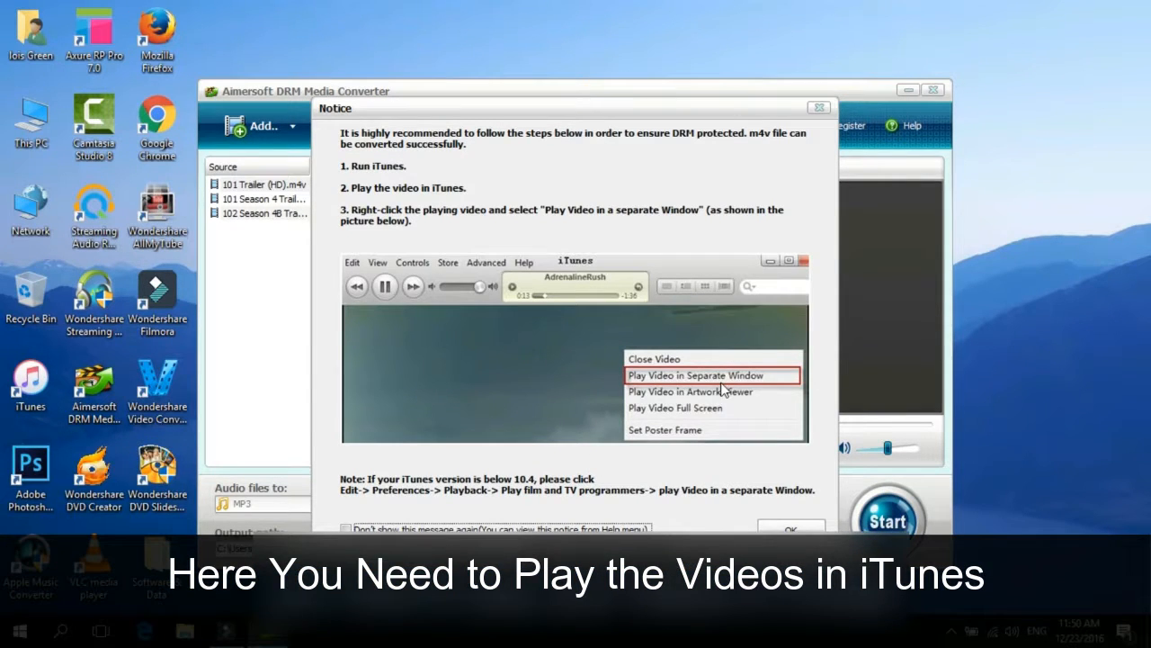
click(790, 528)
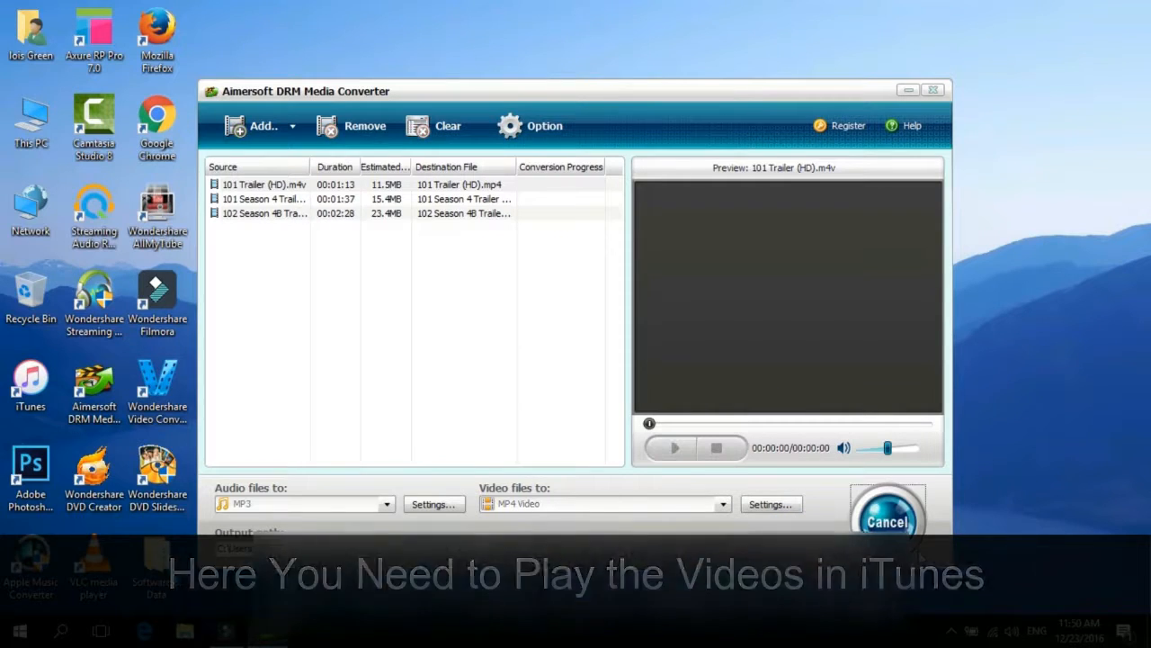